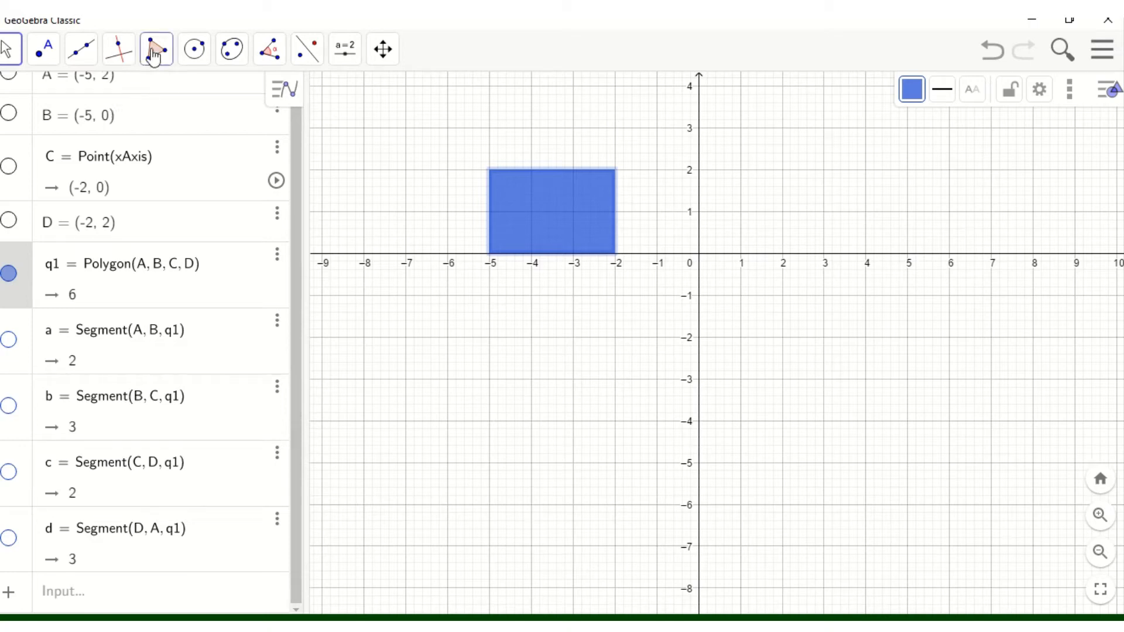
# - Draw quadrilateral q2 with vertices E, F, G, H (area 9.84) below the blue rectangle
pyautogui.click(156, 49)
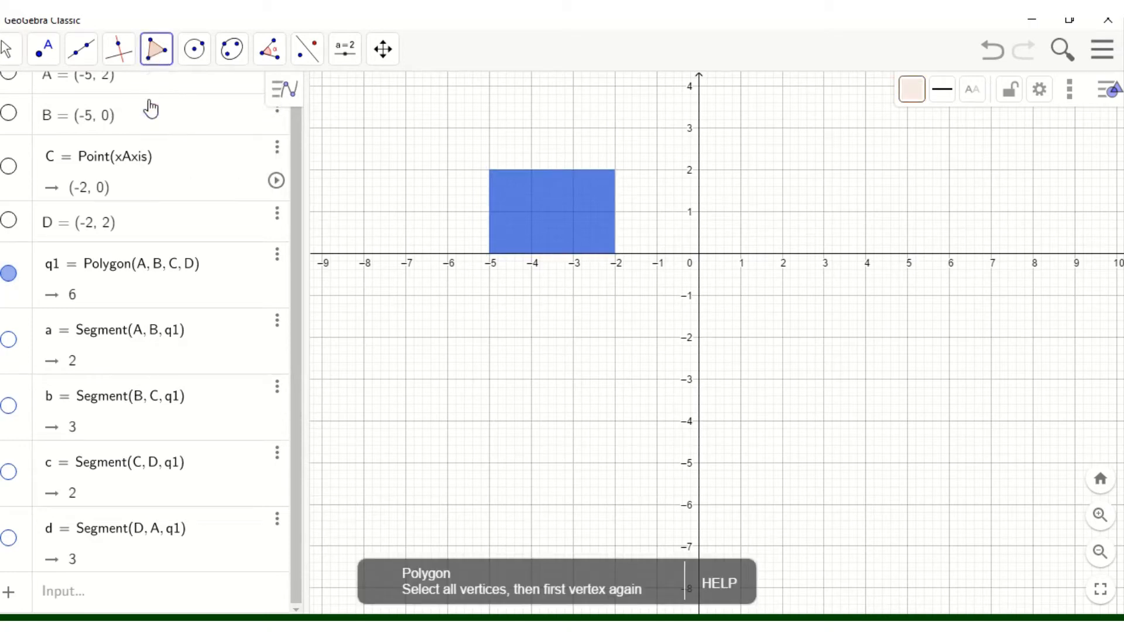
pyautogui.click(473, 330)
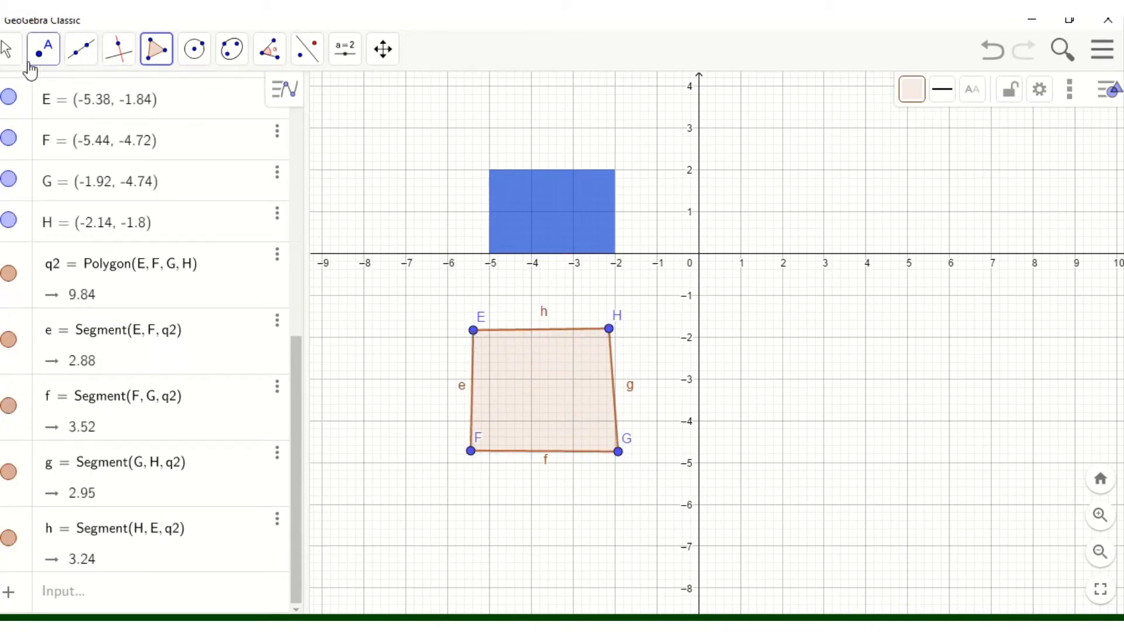
pyautogui.click(10, 49)
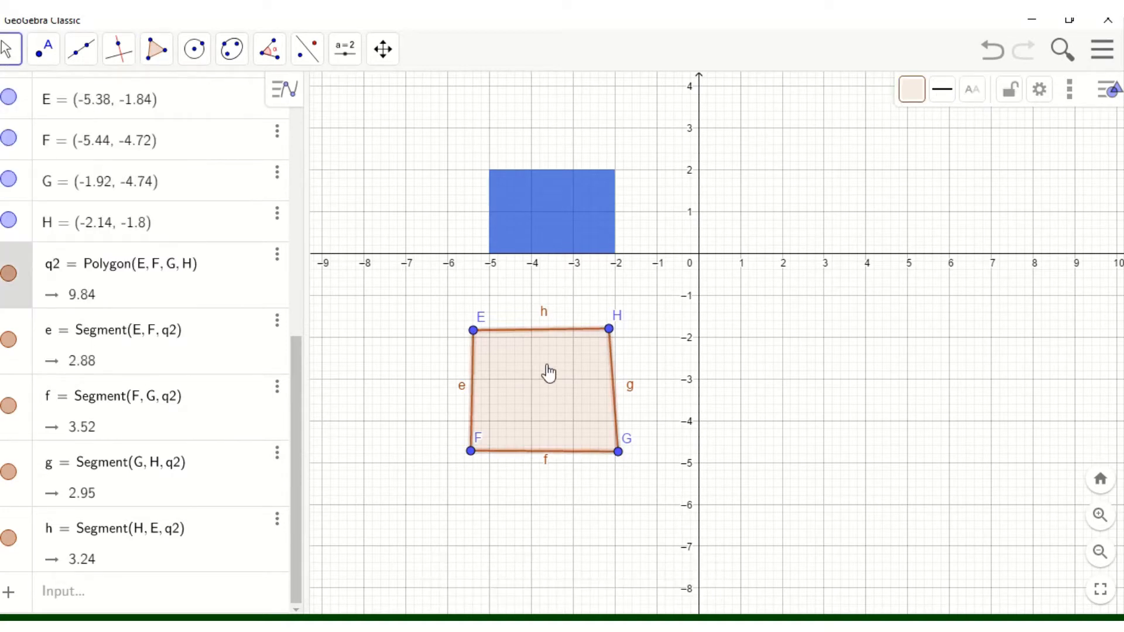
# - Colour q2 bright green (#66FF00) in its settings and raise the fill opacity
pyautogui.rightClick(549, 371)
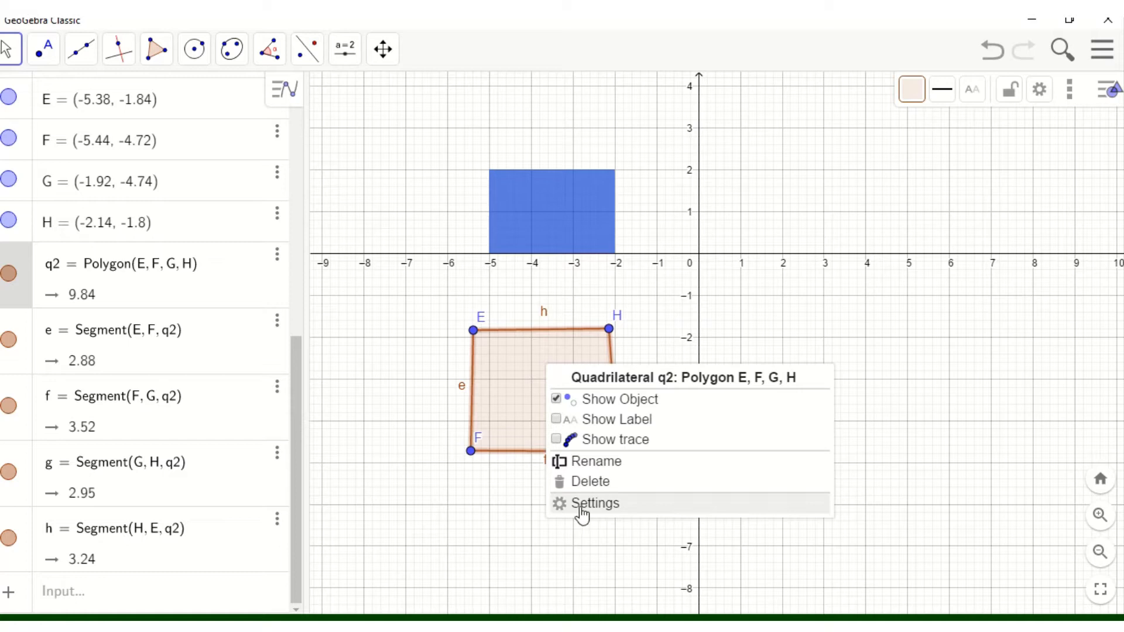
pyautogui.click(595, 503)
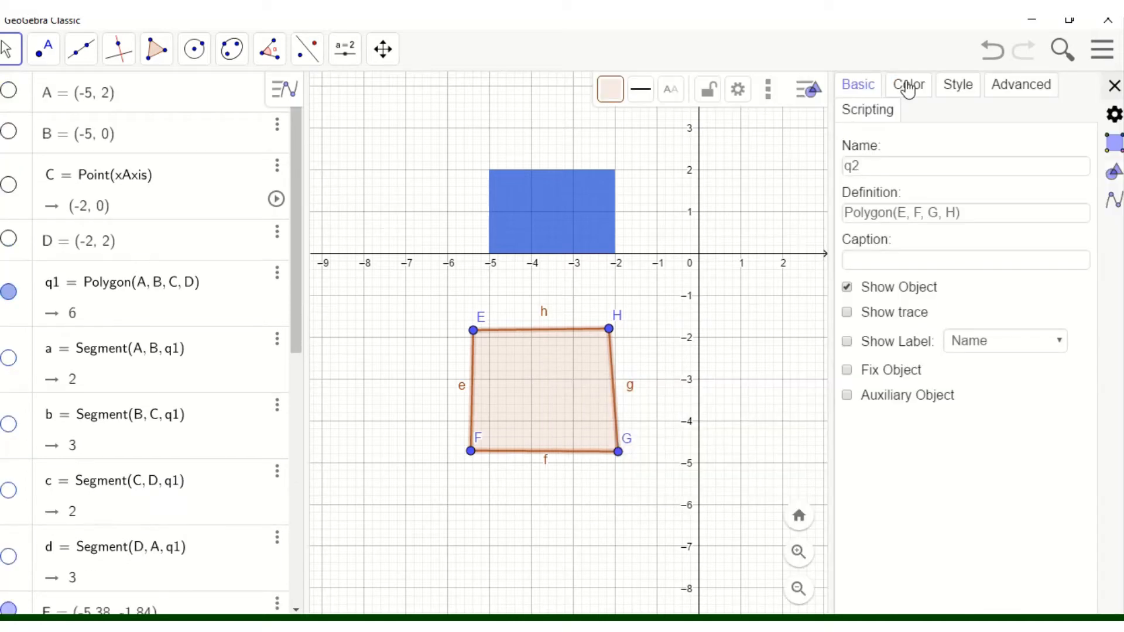
pyautogui.click(907, 84)
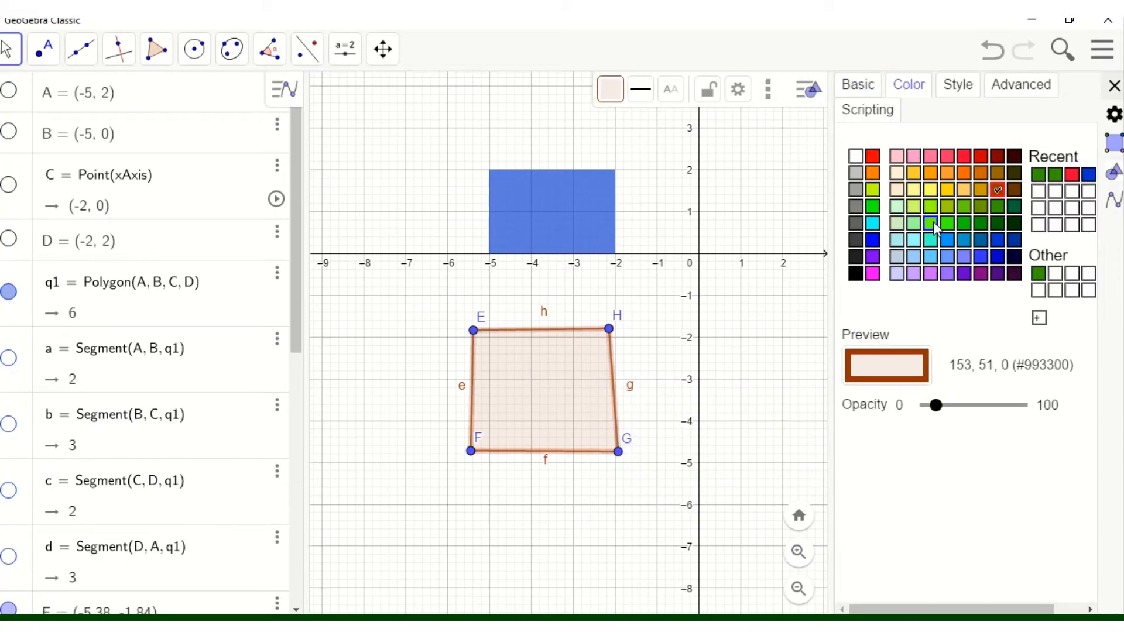
pyautogui.click(932, 223)
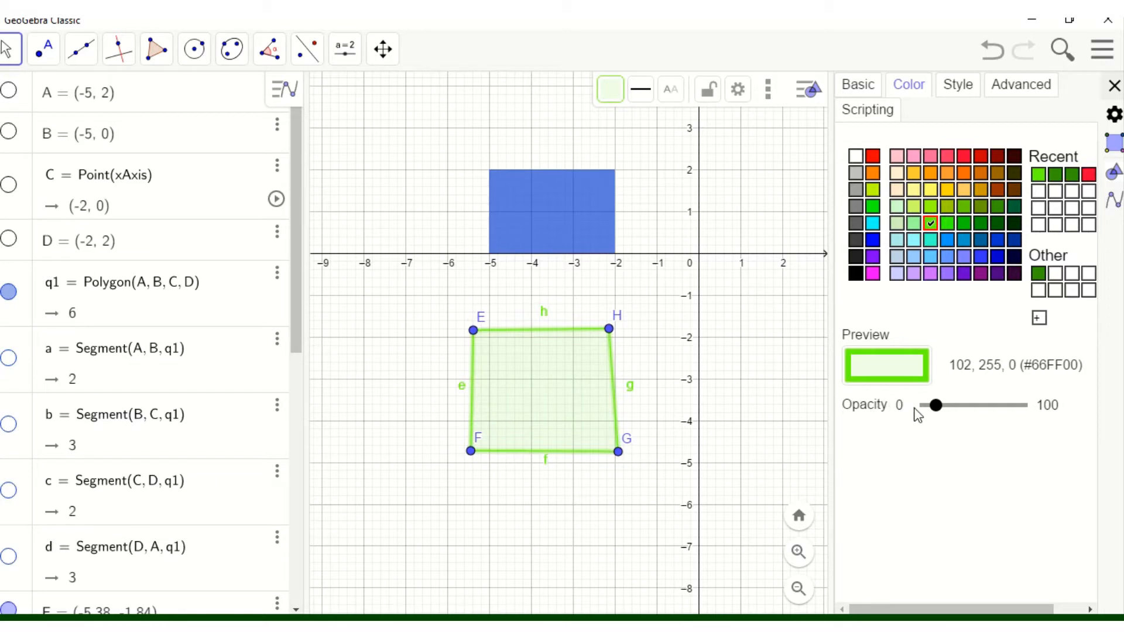
pyautogui.moveTo(937, 406); pyautogui.dragTo(942, 405)
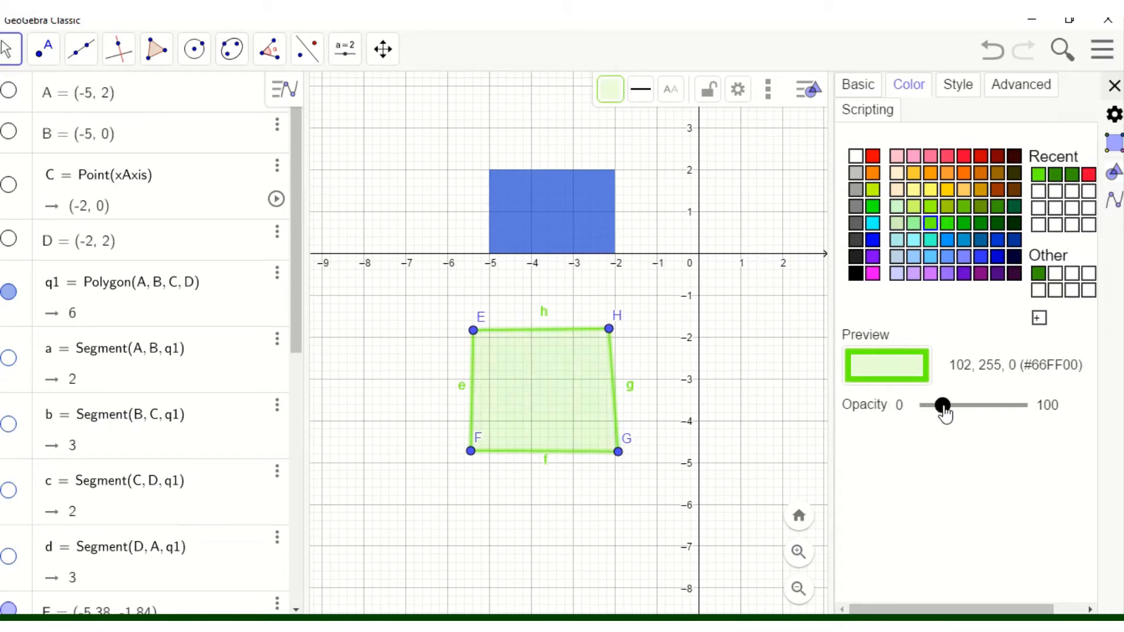
pyautogui.moveTo(943, 405); pyautogui.dragTo(988, 405)
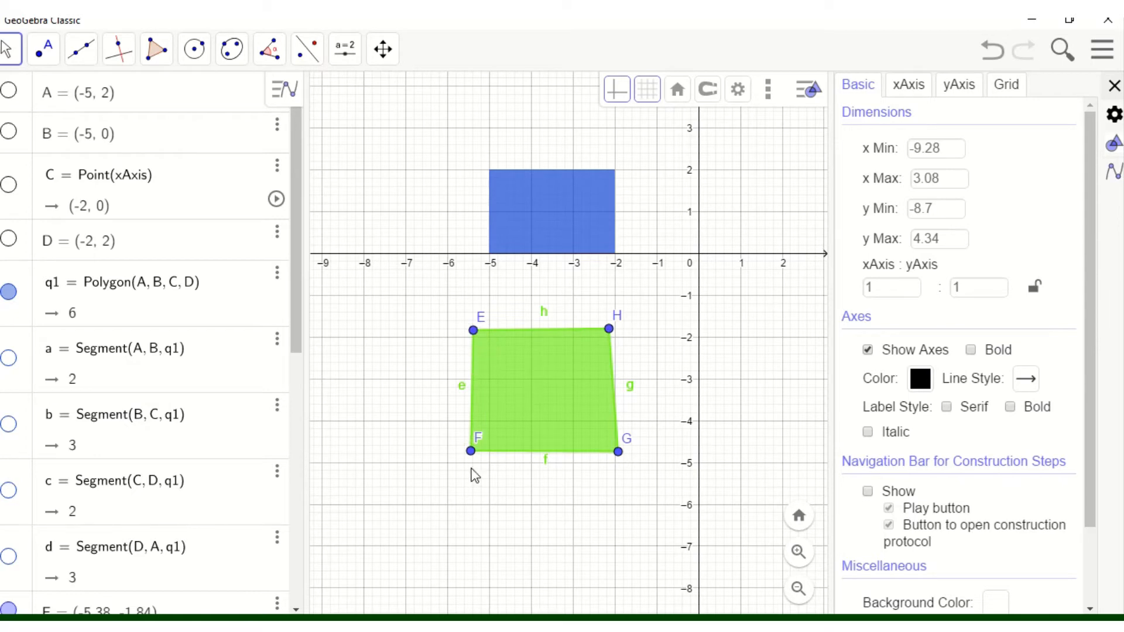
pyautogui.moveTo(610, 332)
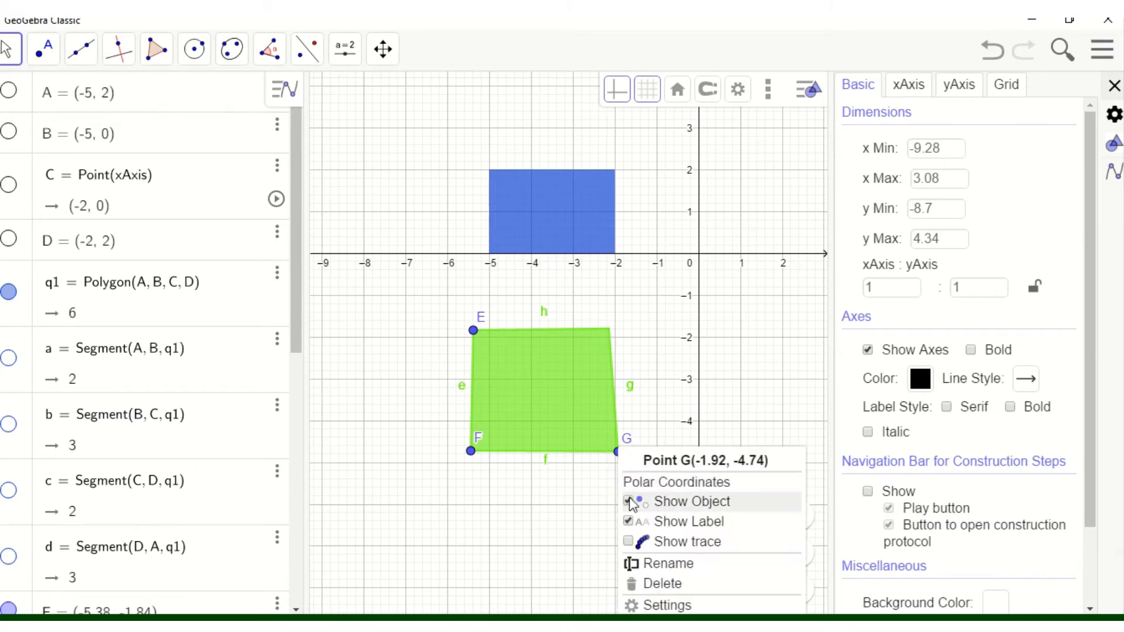
# - Hide vertex point G and bring up q2's options to hide its labels
pyautogui.click(630, 501)
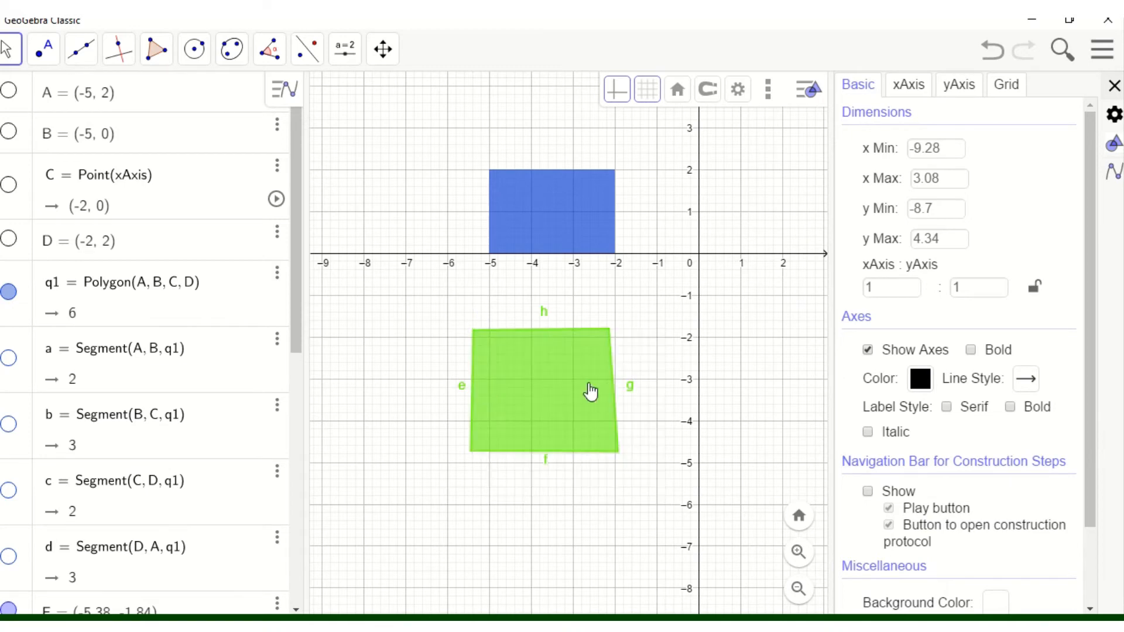
pyautogui.rightClick(630, 386)
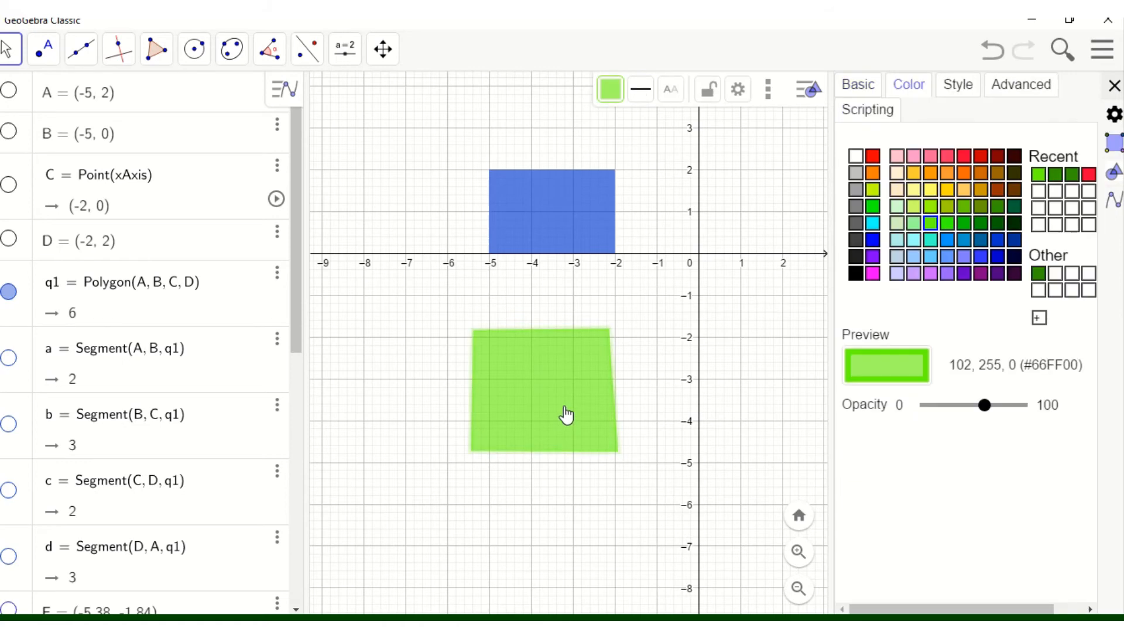
# - Move the green quadrilateral just beneath the blue rectangle and close the properties panel
pyautogui.moveTo(566, 416); pyautogui.dragTo(594, 462)
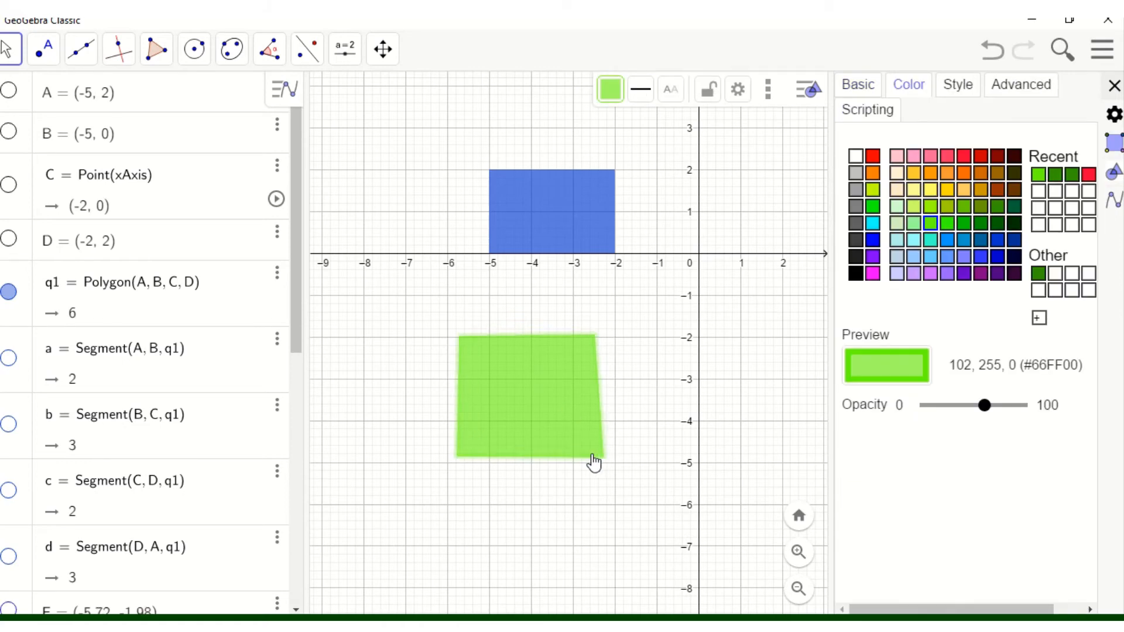
pyautogui.moveTo(595, 461); pyautogui.dragTo(545, 408)
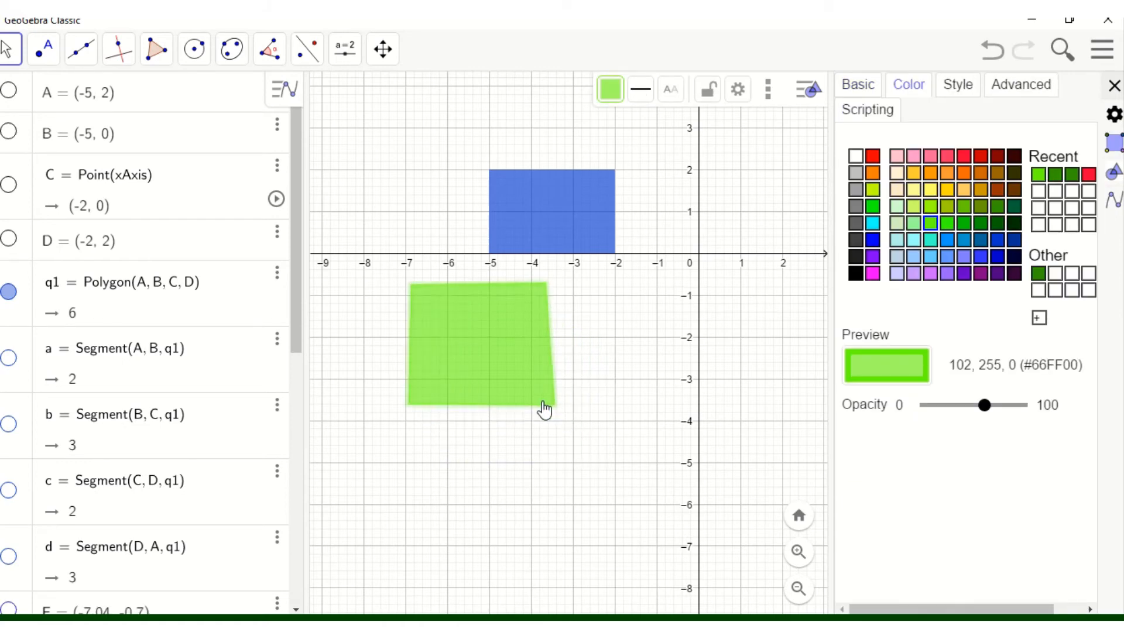
pyautogui.moveTo(545, 408); pyautogui.dragTo(488, 422)
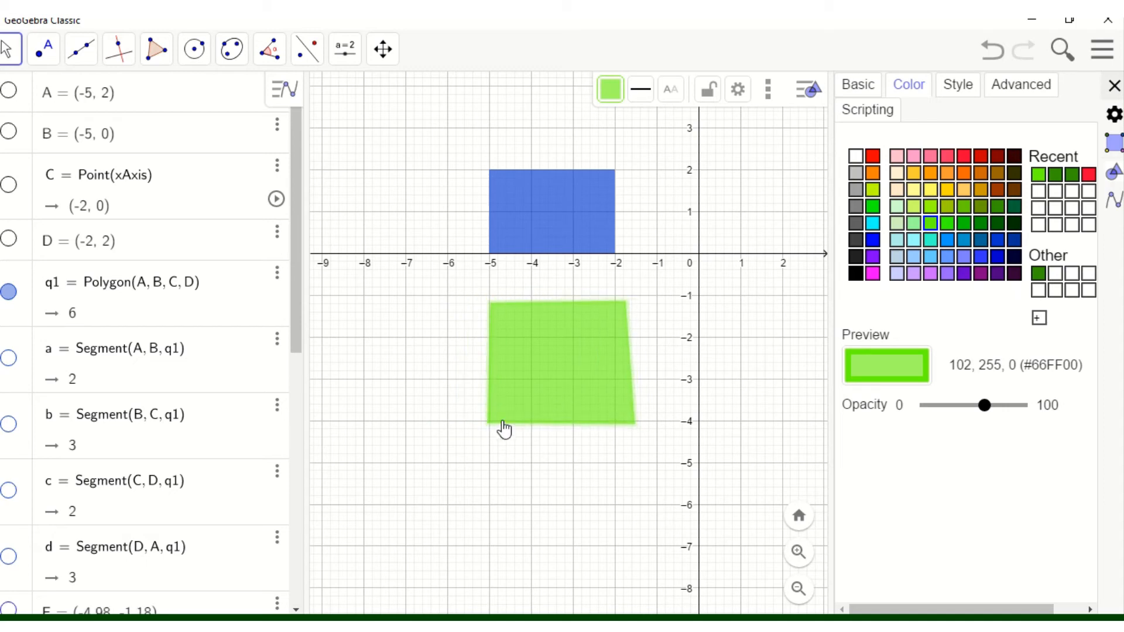
pyautogui.click(1112, 85)
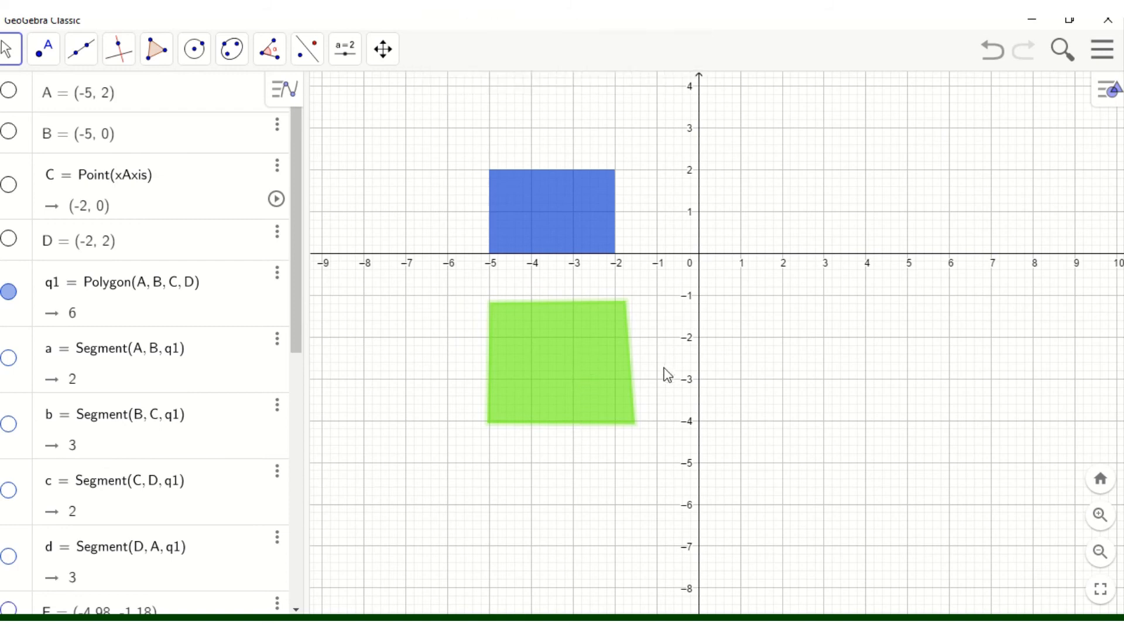
pyautogui.moveTo(572, 367)
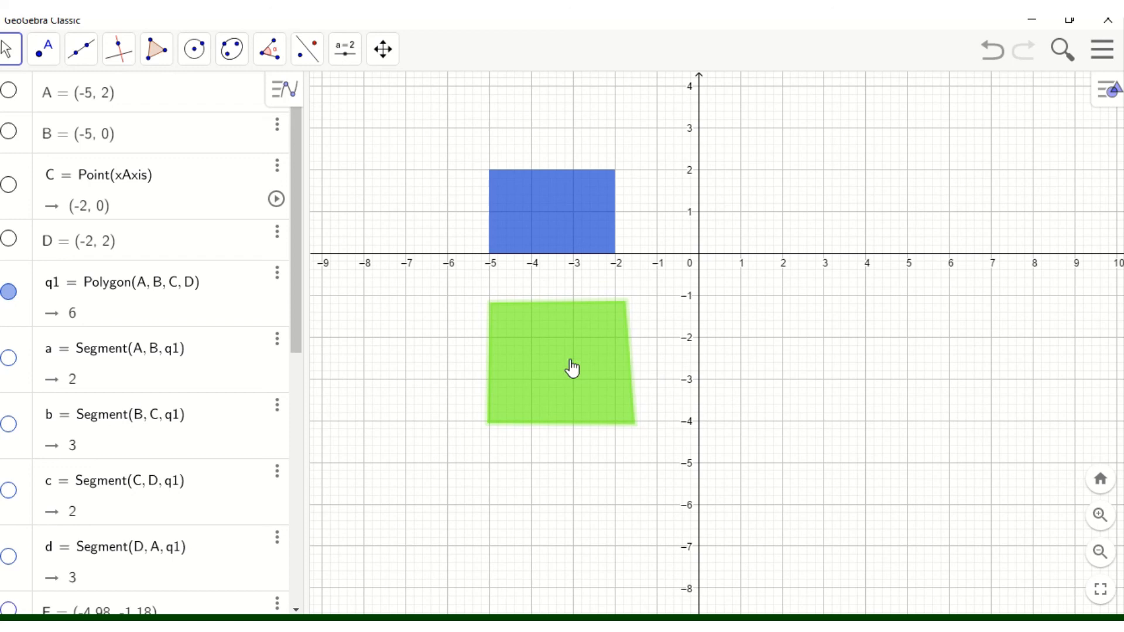